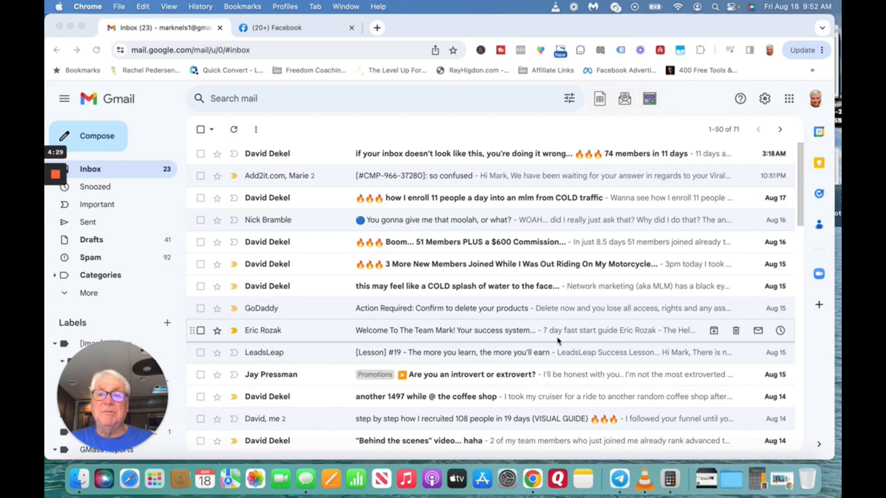
mouse_move(349, 20)
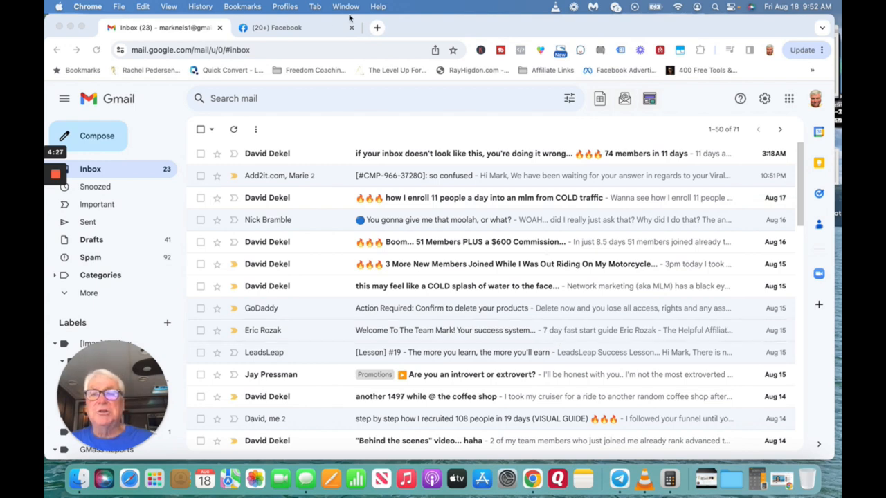
Switch to the Facebook tab and scroll the open Messenger chat with Sarah to its end
left_click(277, 27)
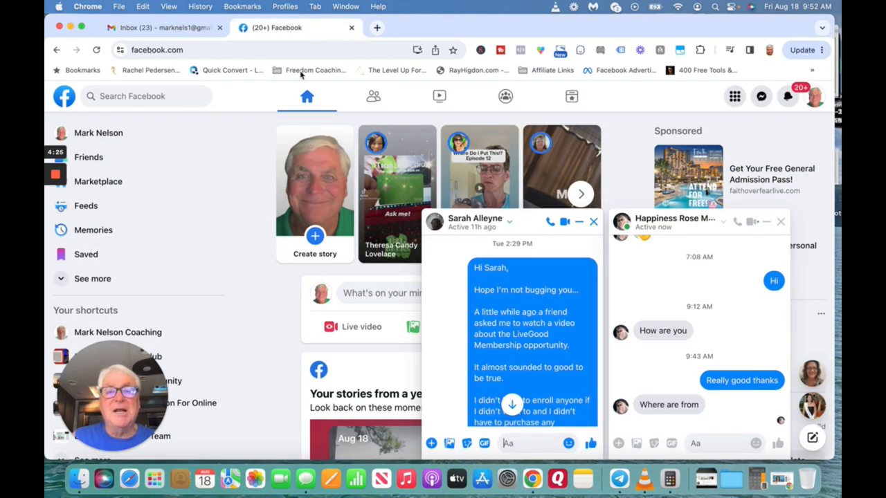
mouse_move(243, 307)
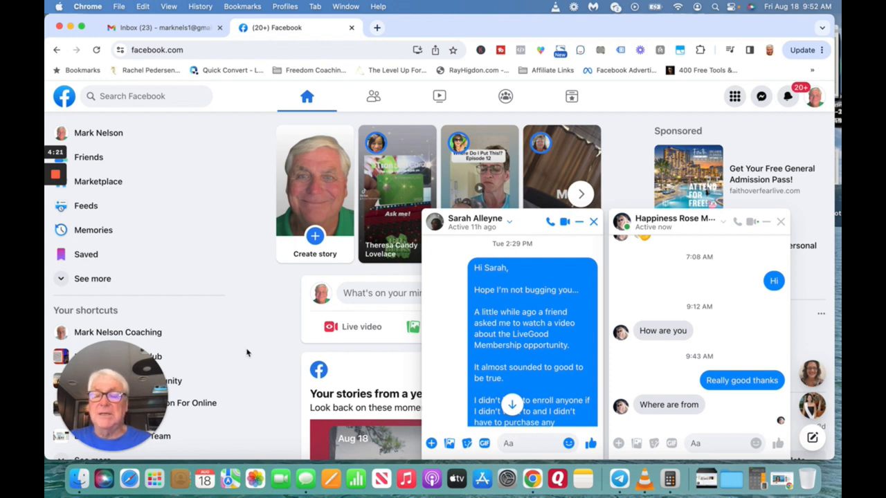
mouse_move(443, 276)
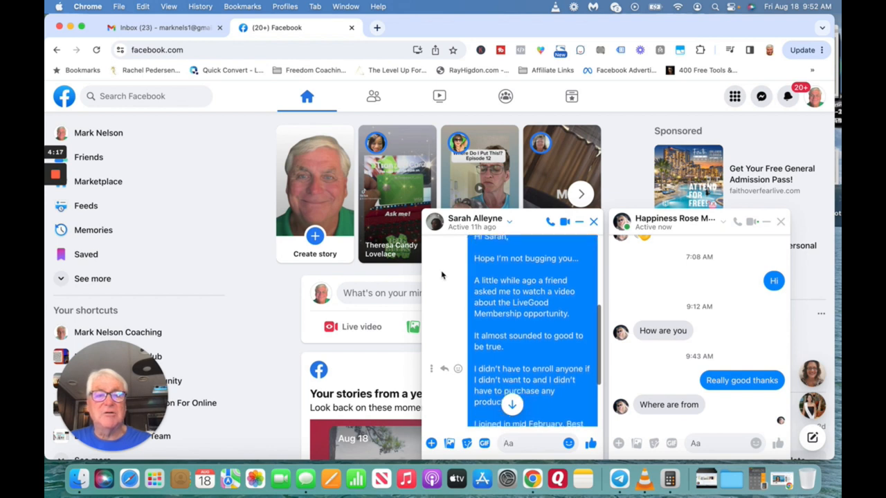
scroll("down", 3)
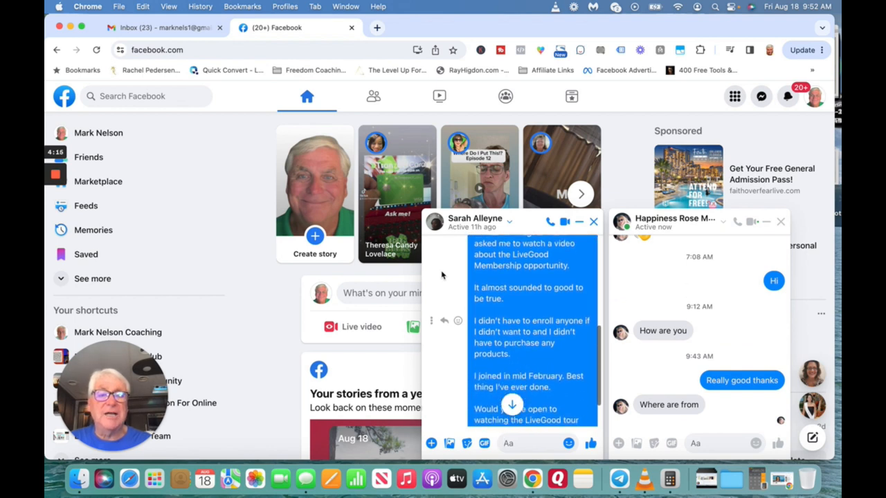
scroll("down", 3)
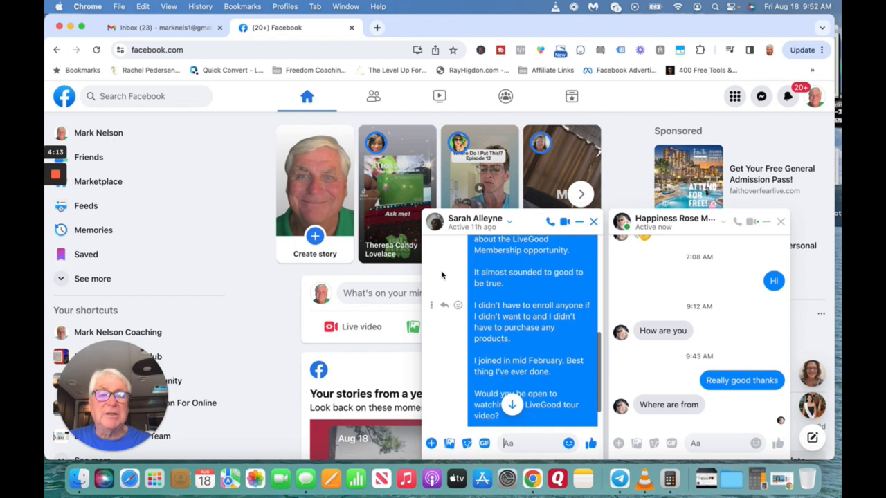
scroll("down", 3)
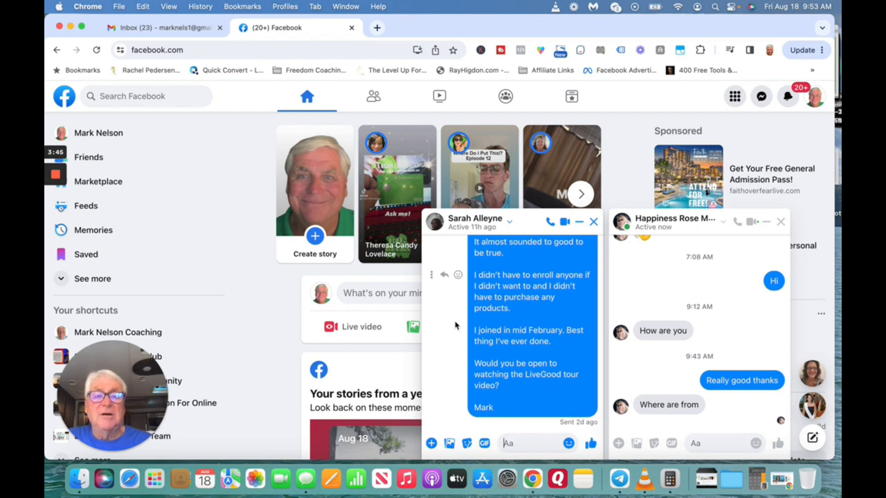
mouse_move(650, 285)
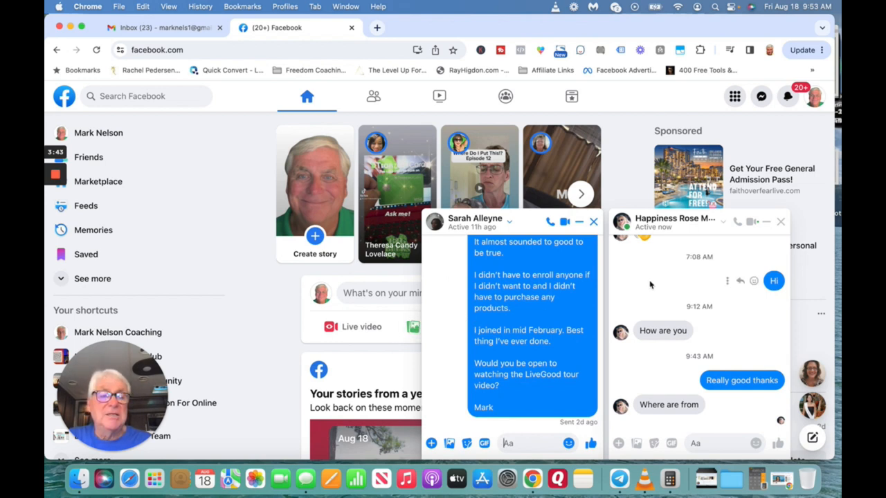
mouse_move(746, 137)
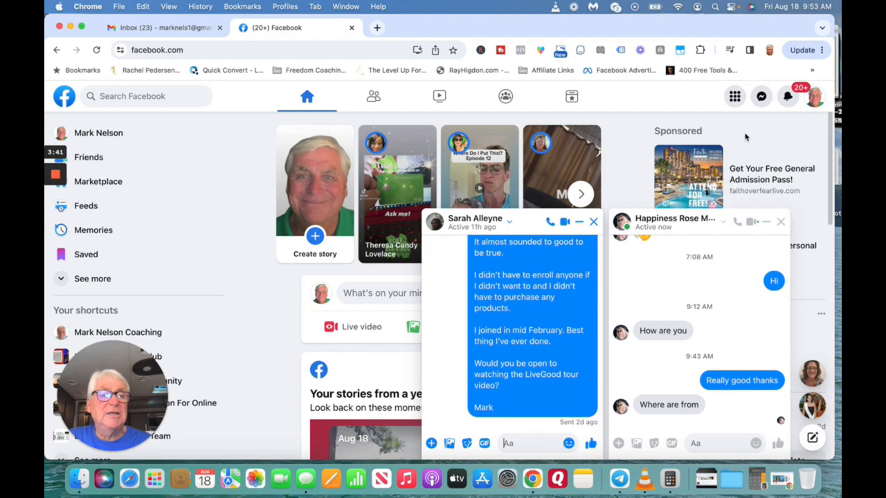
Open a second contact's Messenger conversation, then show the recent chats list again
left_click(761, 96)
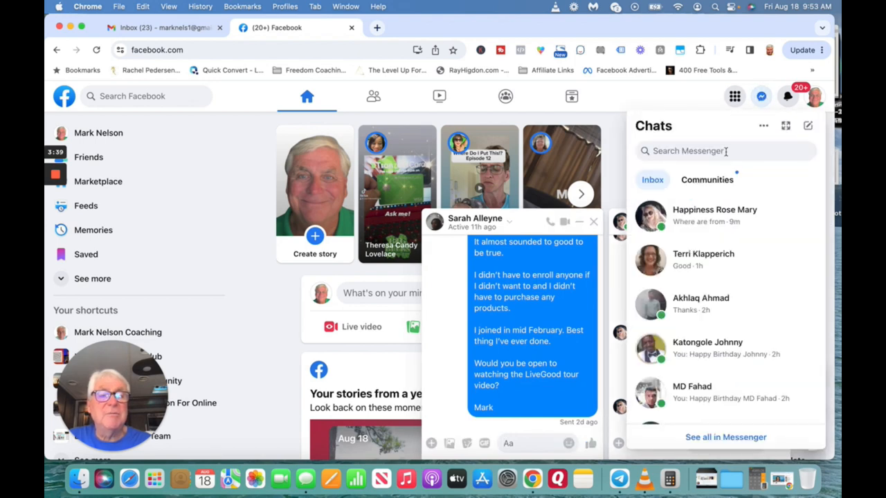
mouse_move(703, 260)
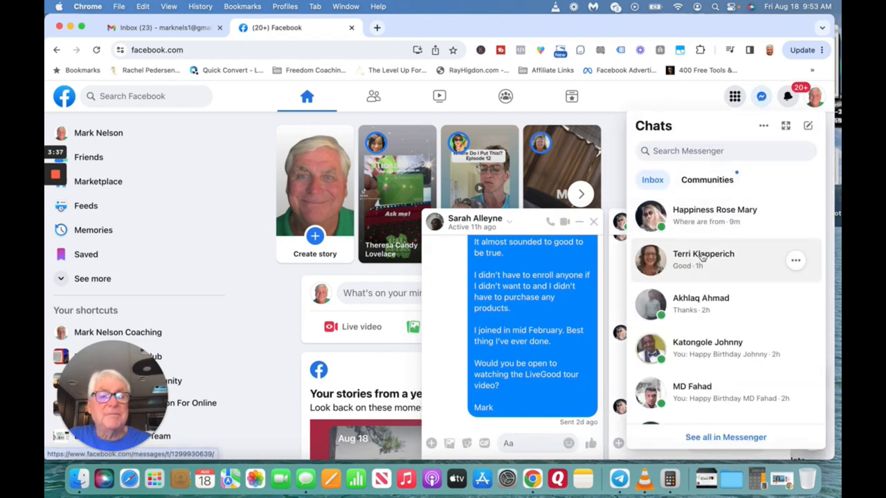
left_click(703, 260)
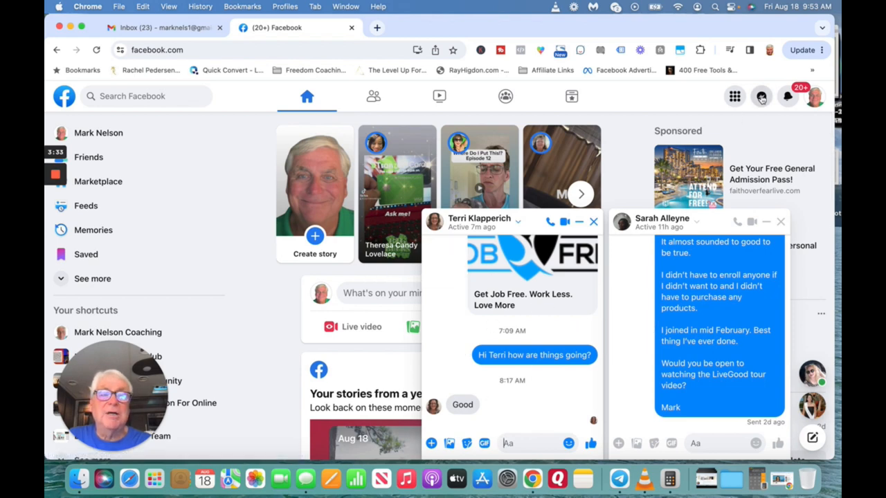
left_click(761, 97)
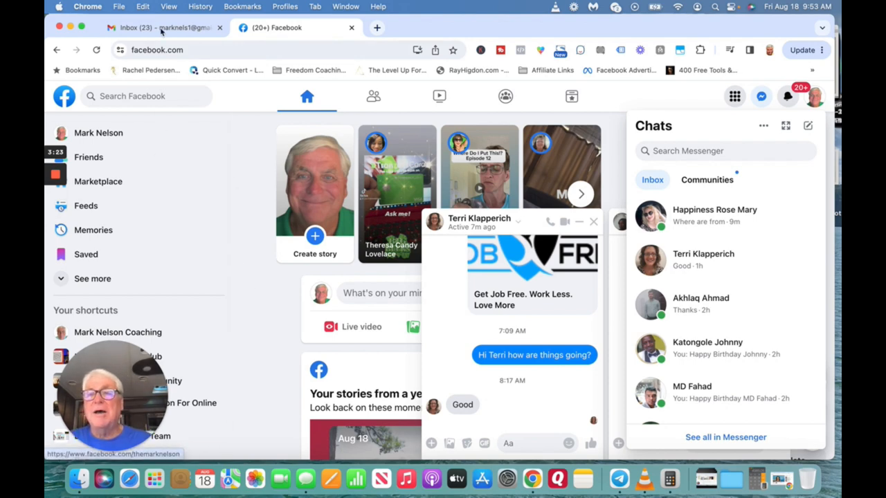
Return to the Gmail inbox and expand the sidebar labels to list the GMass report folders
left_click(163, 28)
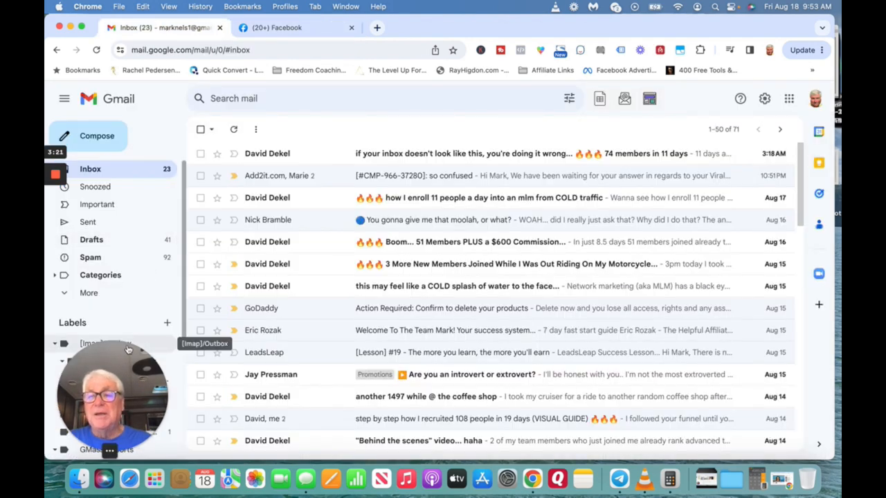
left_click(54, 344)
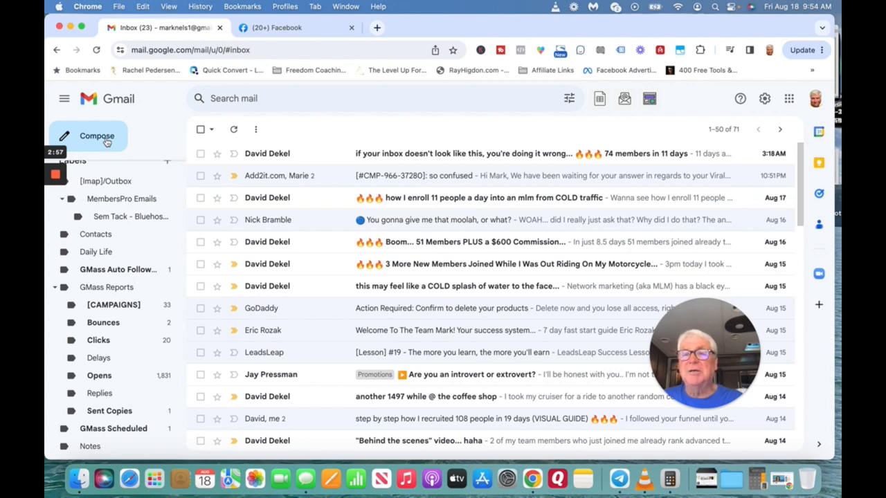
Start a new blank Gmail message draft
left_click(97, 136)
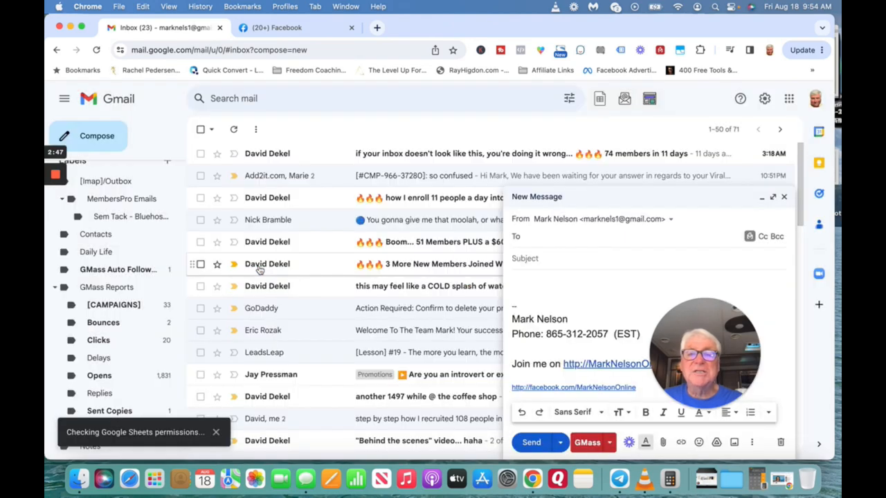
mouse_move(267, 263)
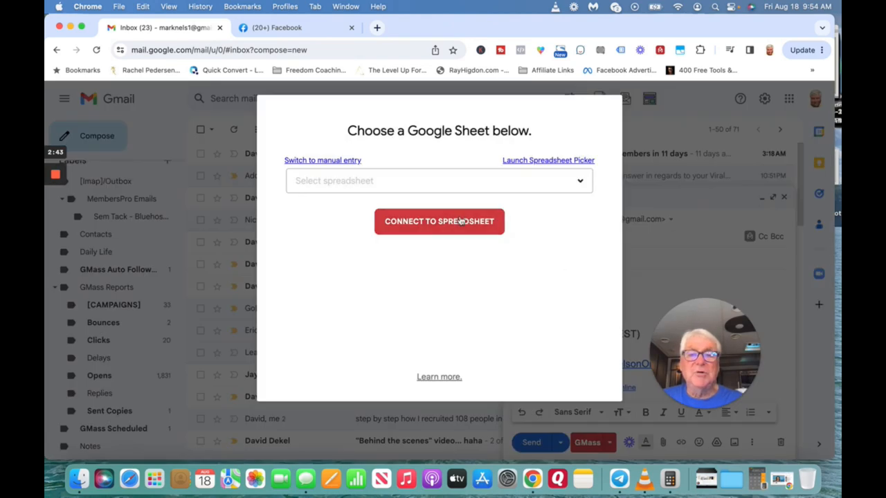
Choose the Livegood Pre-Enrollees spreadsheet with its 519-row sheet as the GMass recipient source
left_click(438, 221)
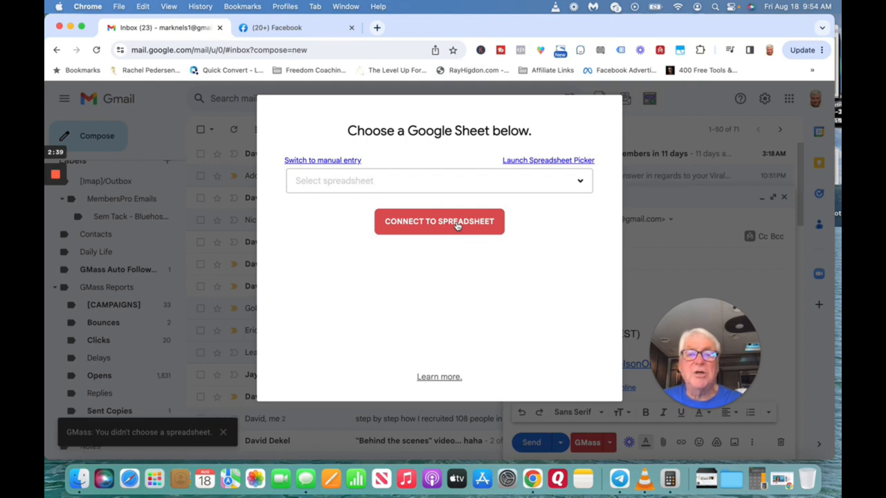
mouse_move(539, 177)
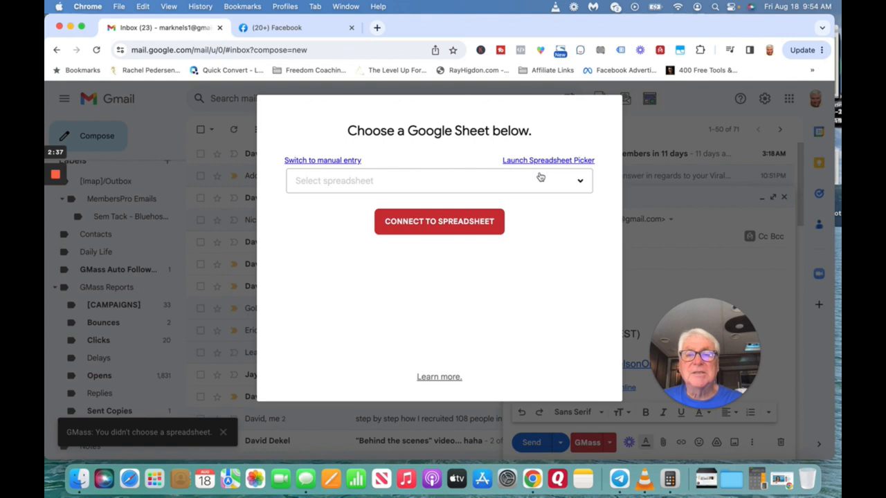
left_click(439, 180)
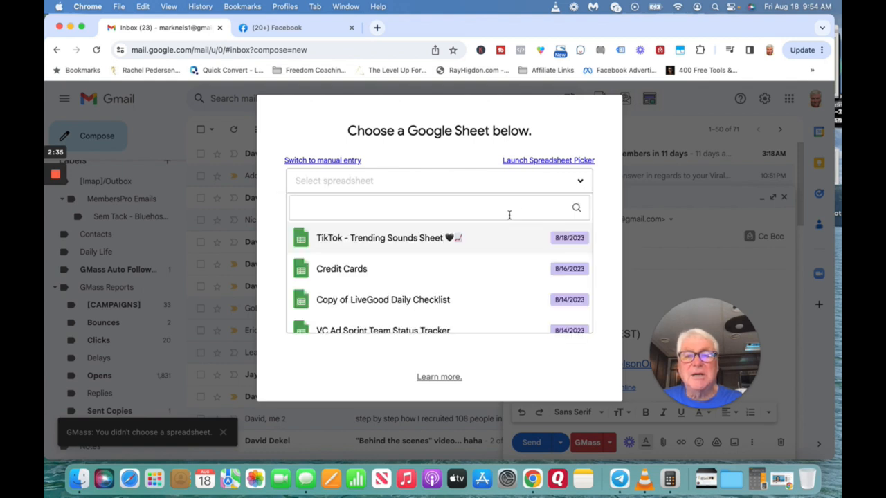
scroll("down", 3)
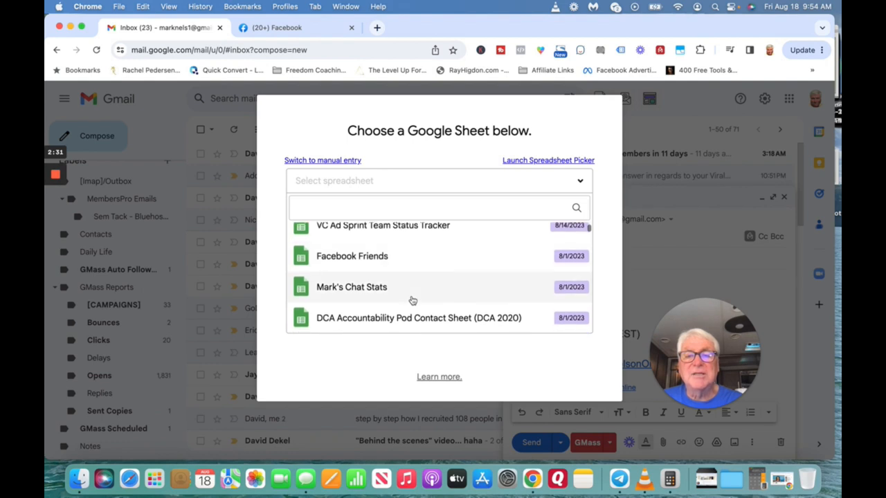
scroll("down", 3)
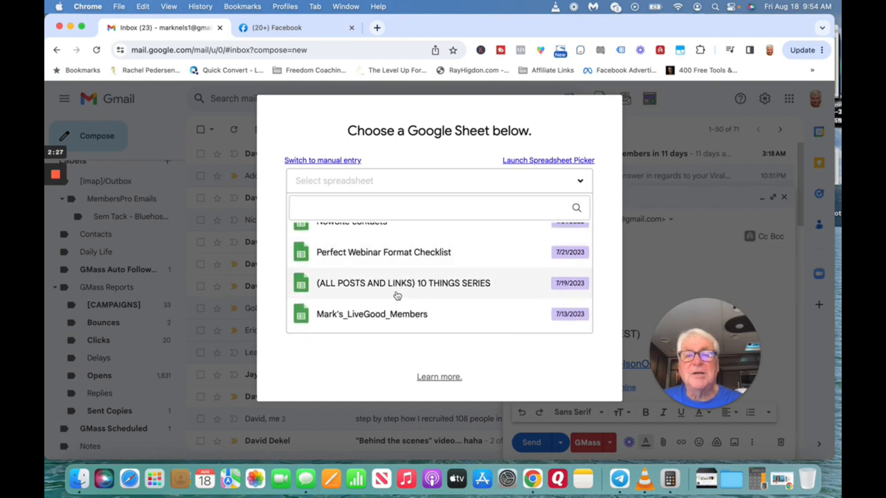
scroll("down", 3)
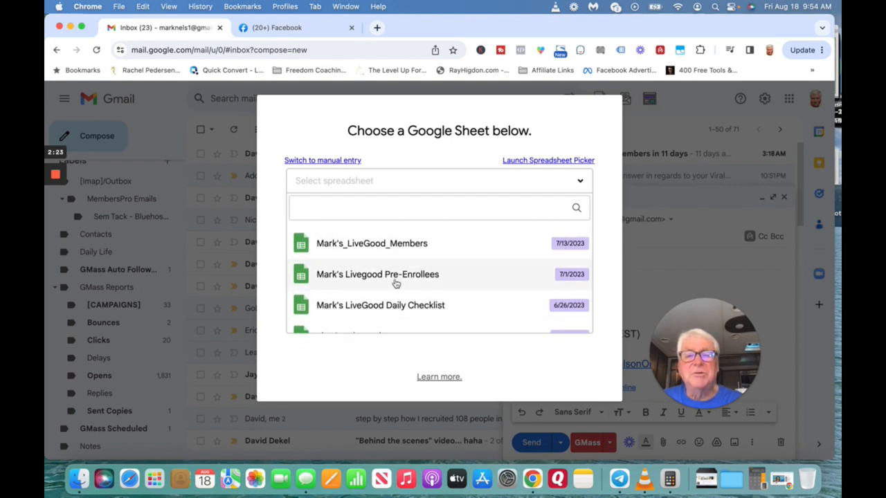
left_click(377, 274)
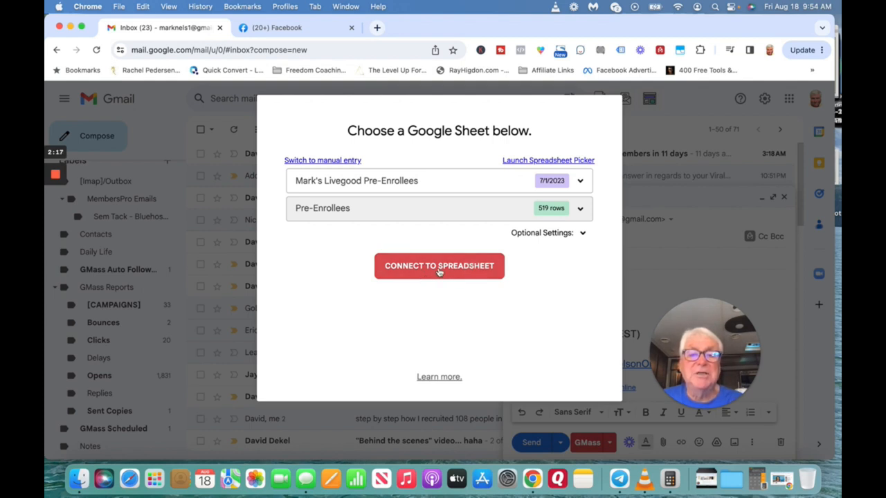
Connect the Pre-Enrollees sheet so the To field holds one GMass address for 101 recipients
left_click(439, 266)
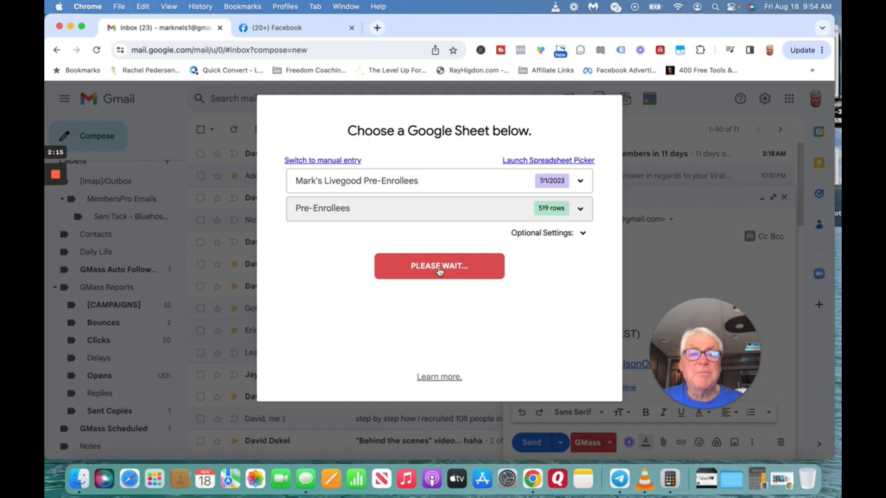
left_click(438, 266)
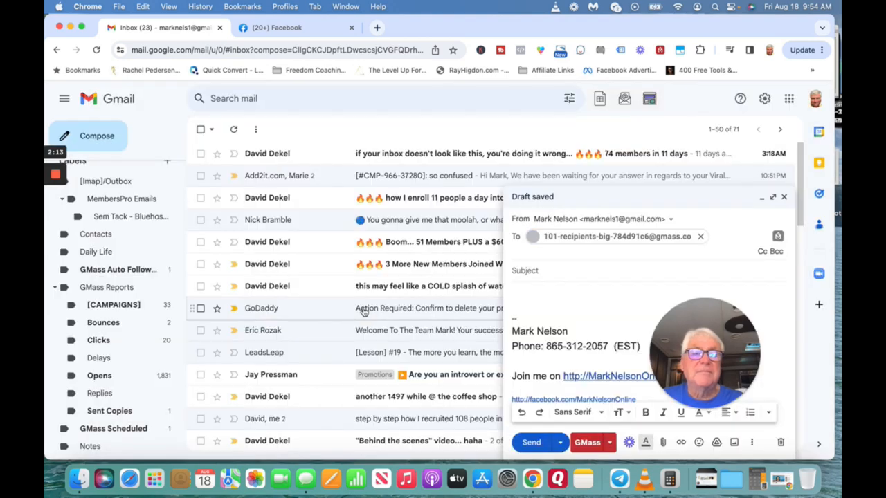